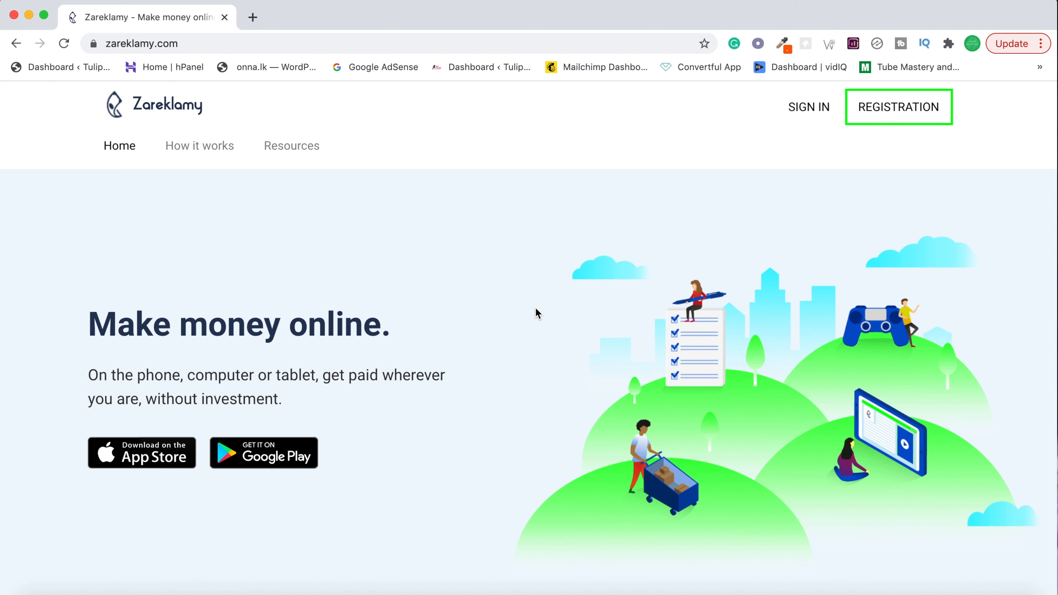
mouse_move(383, 252)
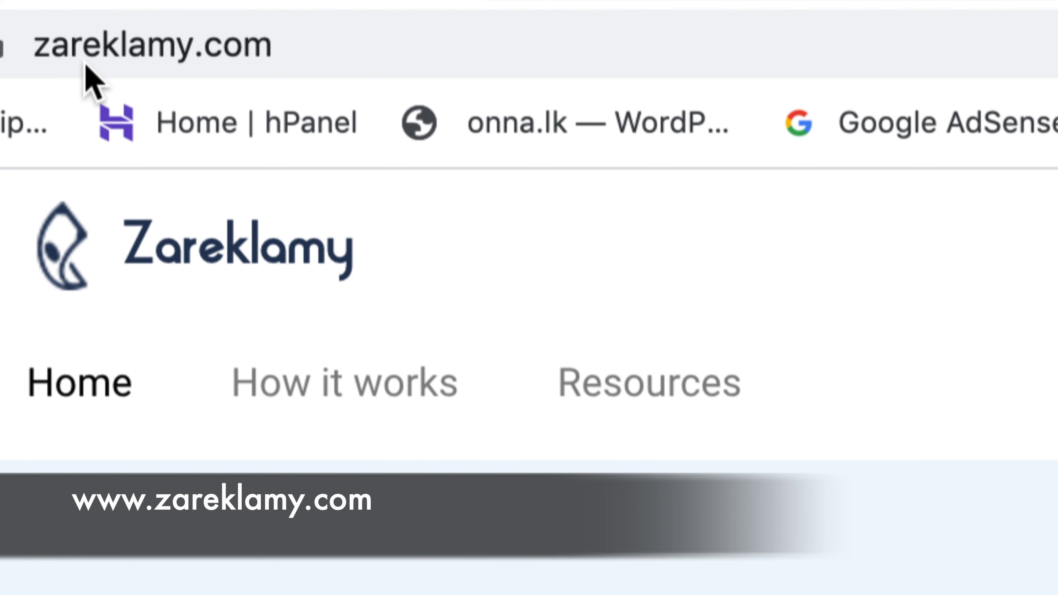
mouse_move(205, 88)
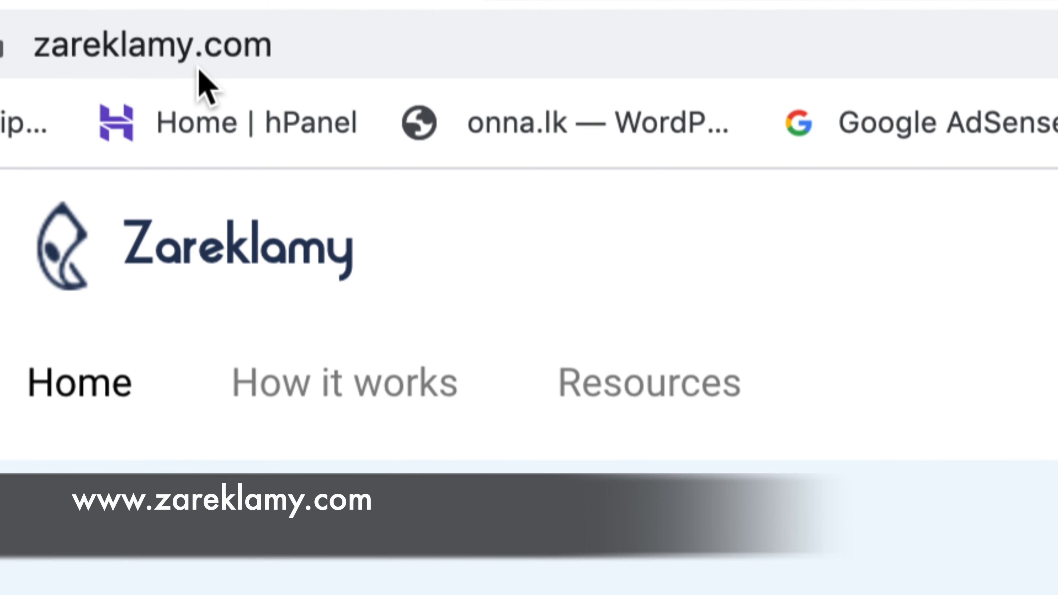
Highlight the 'Make money online' headline and tagline text on the Zareklamy landing page.
scroll(down, 3)
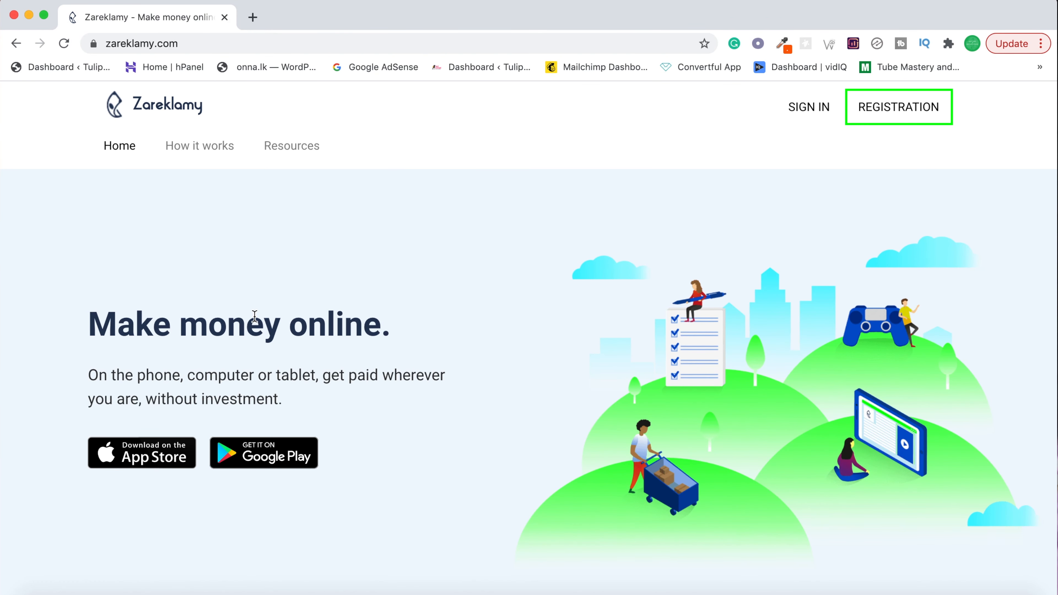
mouse_move(257, 321)
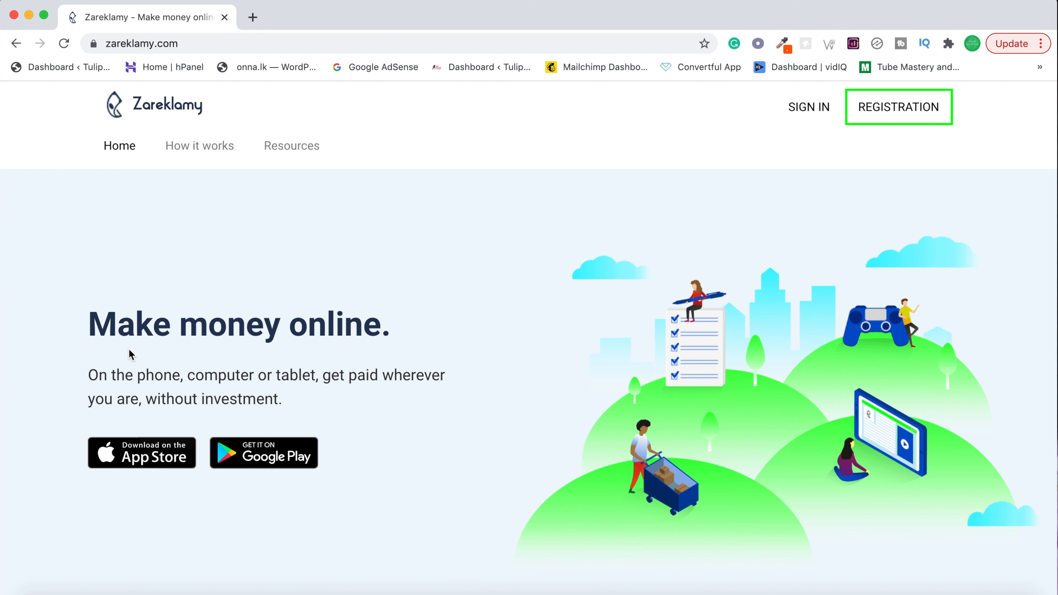
triple_click(238, 324)
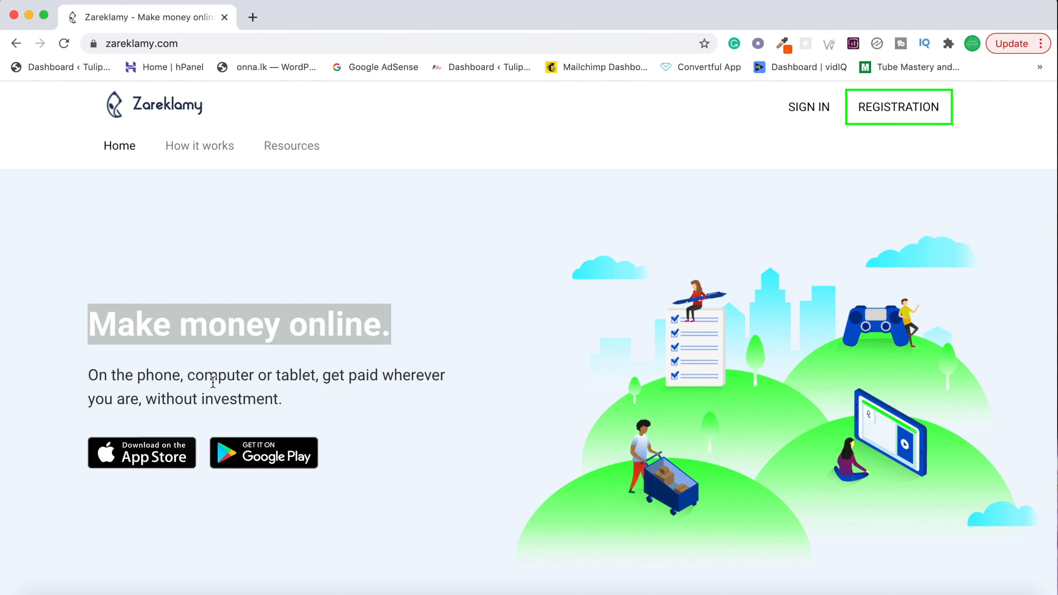
double_click(218, 375)
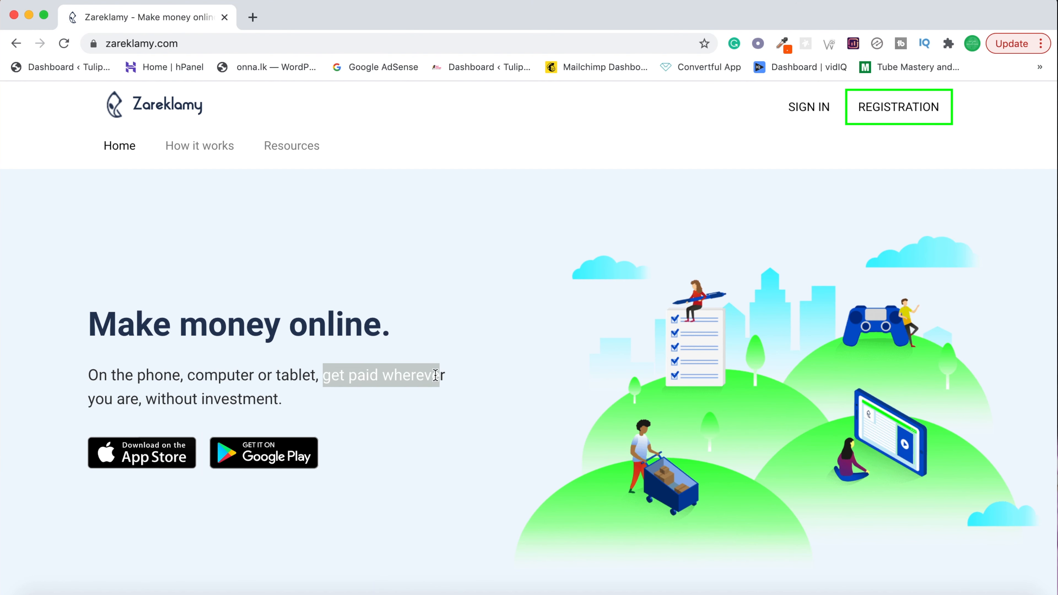
click(358, 412)
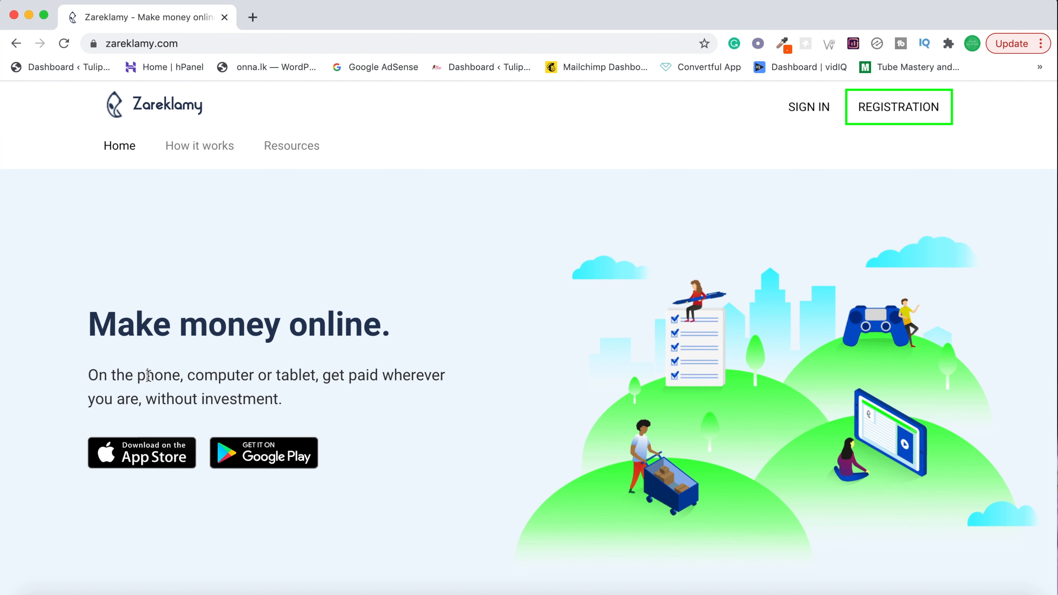
drag(202, 375, 283, 375)
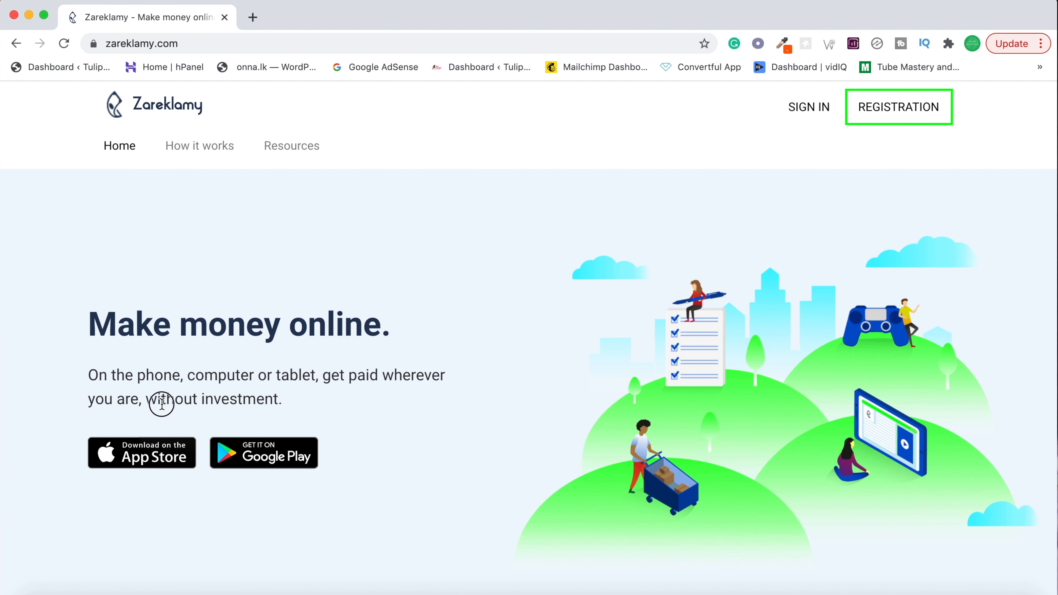
mouse_move(160, 433)
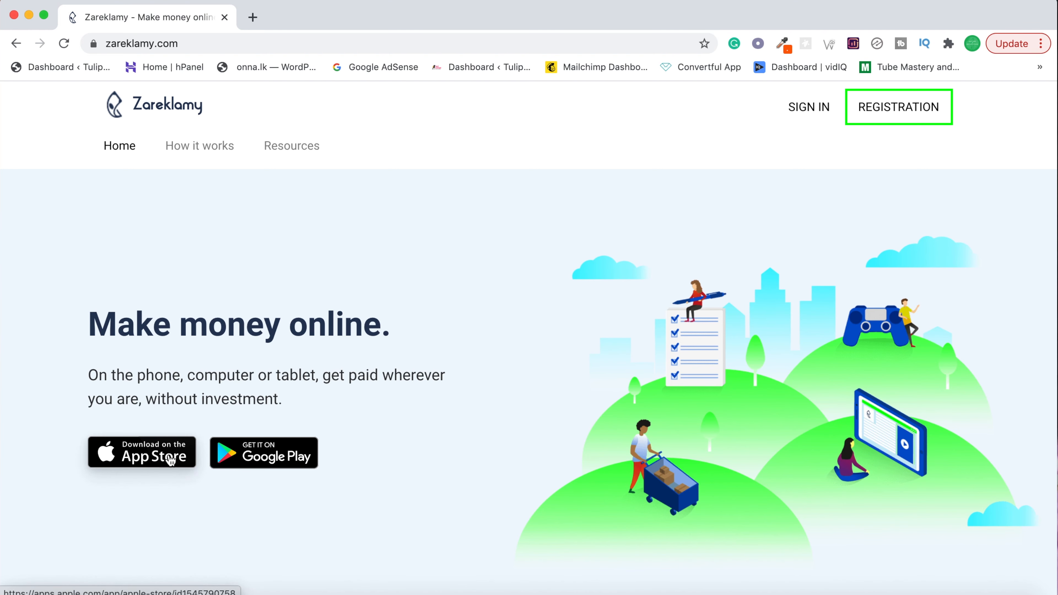
mouse_move(277, 462)
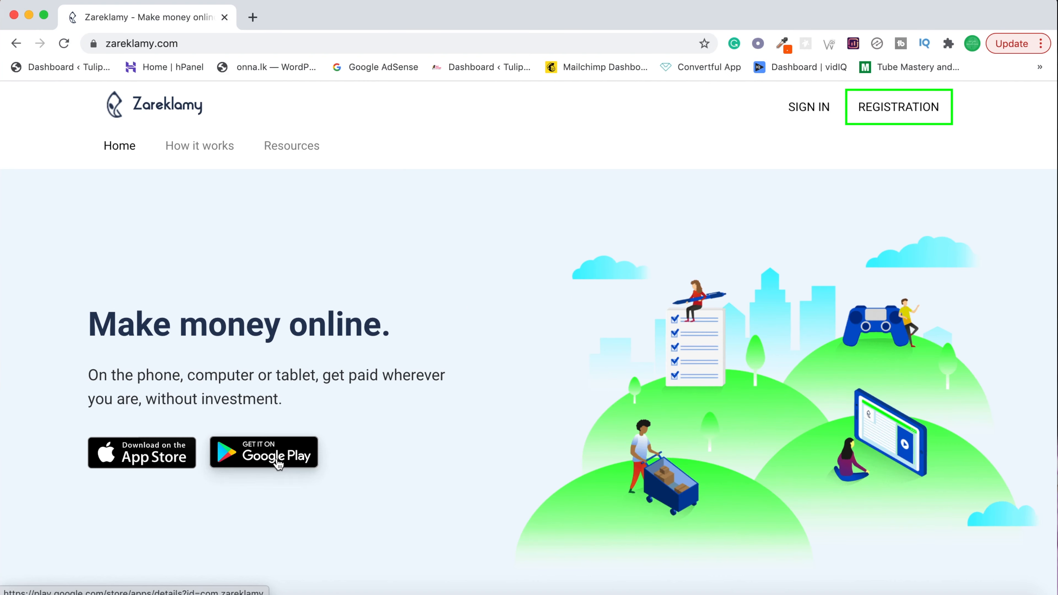
mouse_move(899, 106)
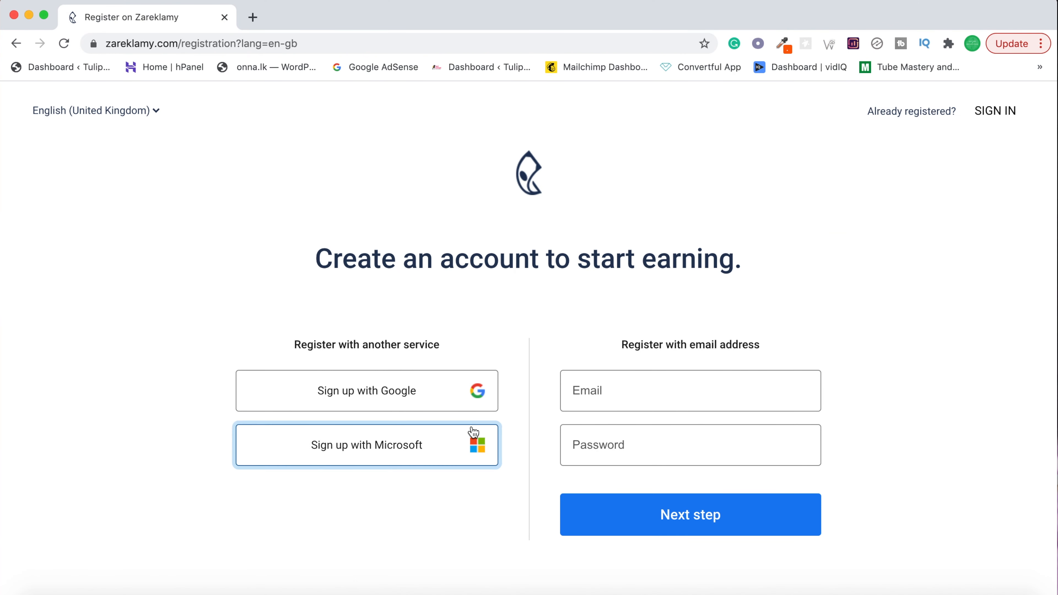
mouse_move(459, 470)
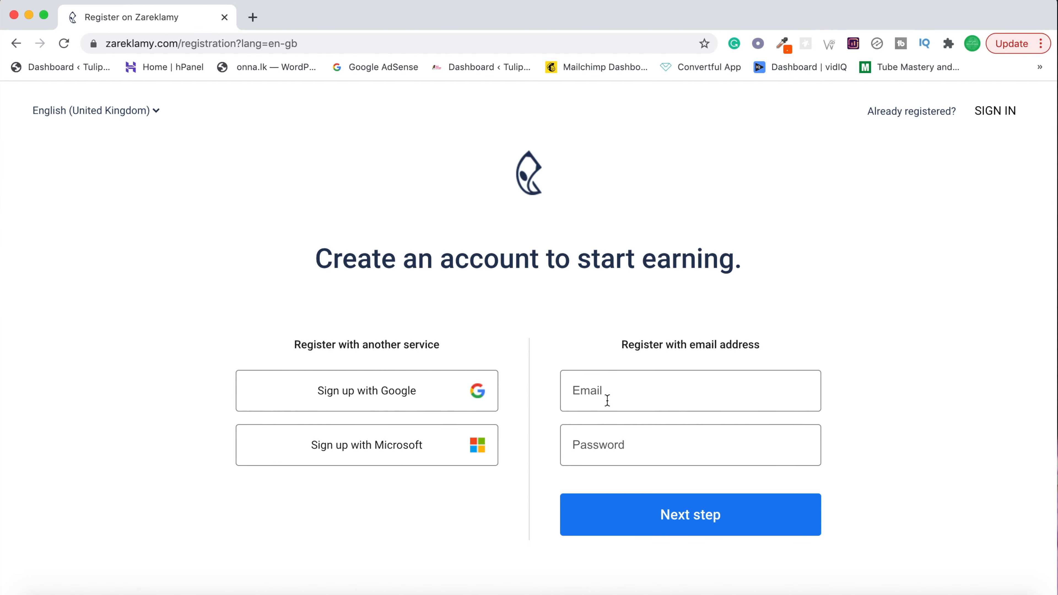
mouse_move(394, 400)
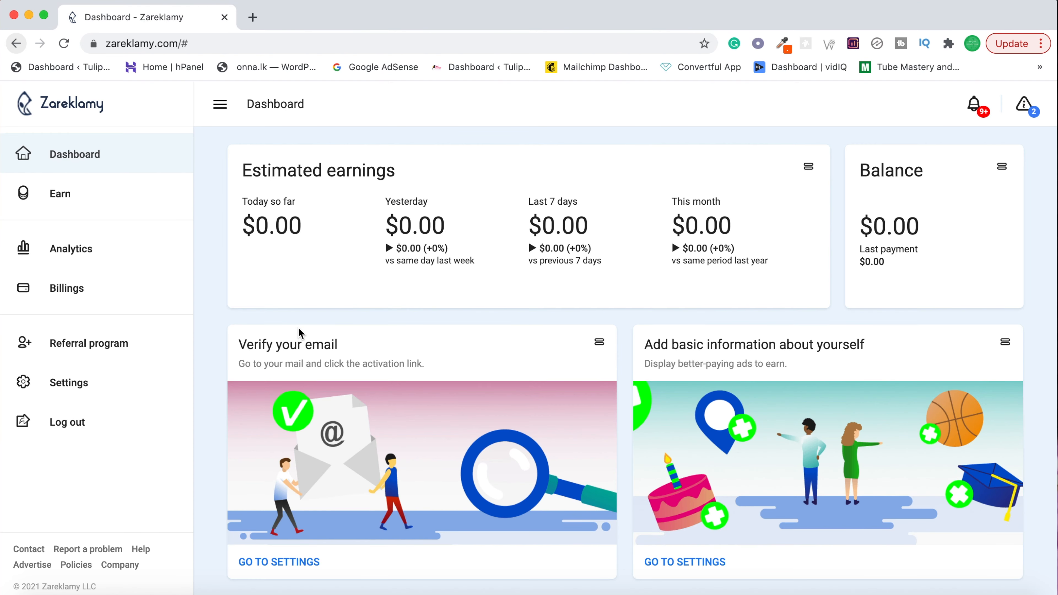
mouse_move(243, 179)
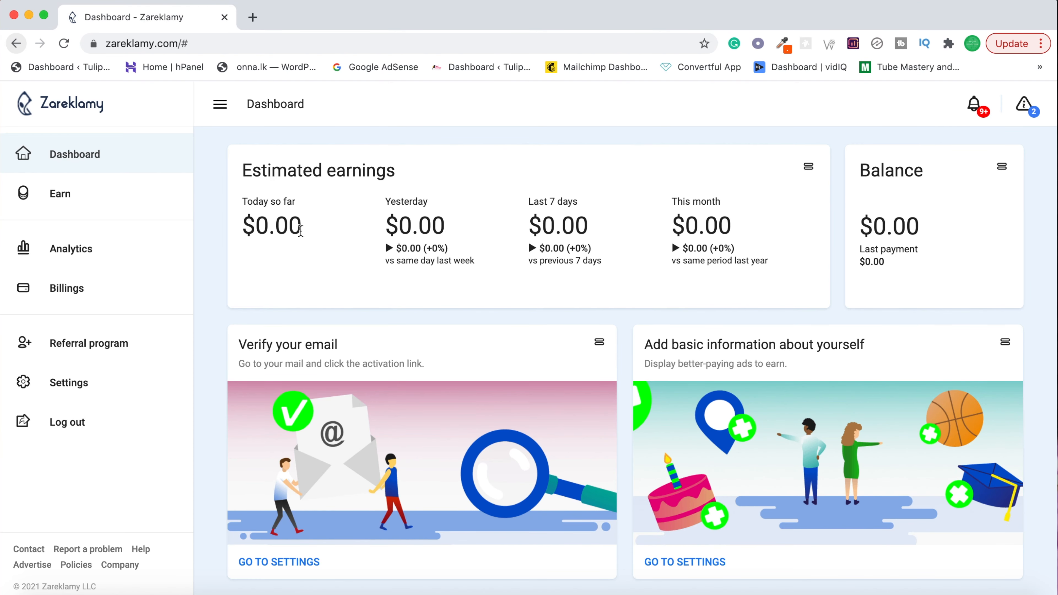
mouse_move(709, 238)
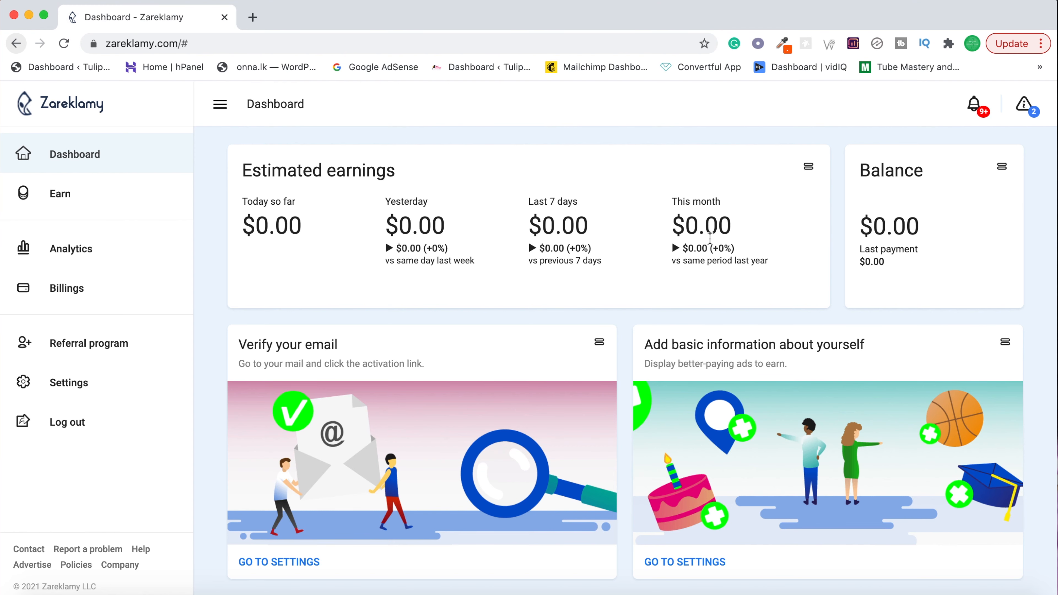
mouse_move(267, 375)
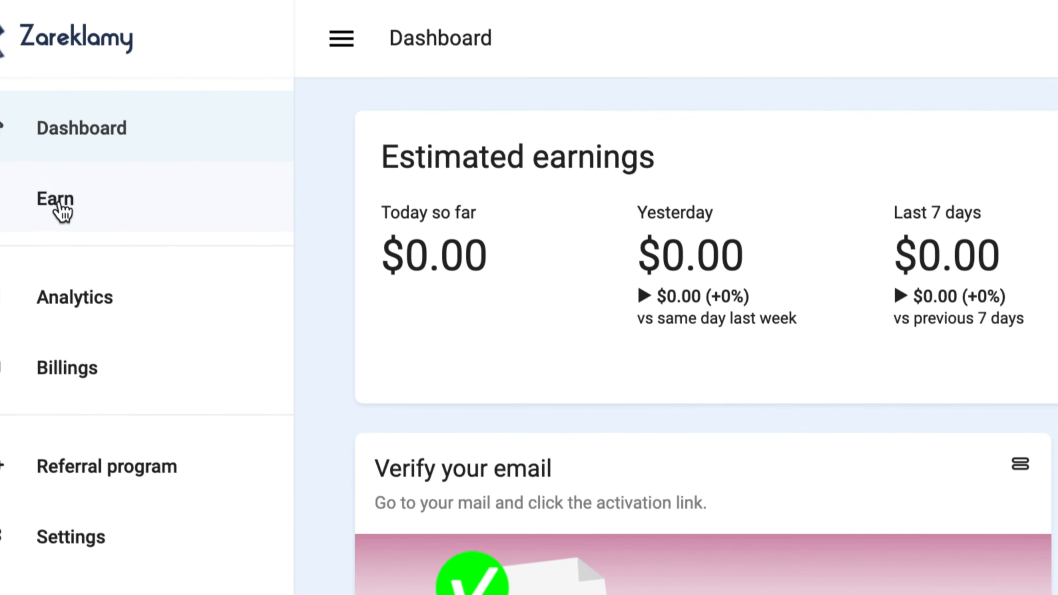
Browse the Earn page's methods from social media engagement and games down to watching videos.
click(55, 198)
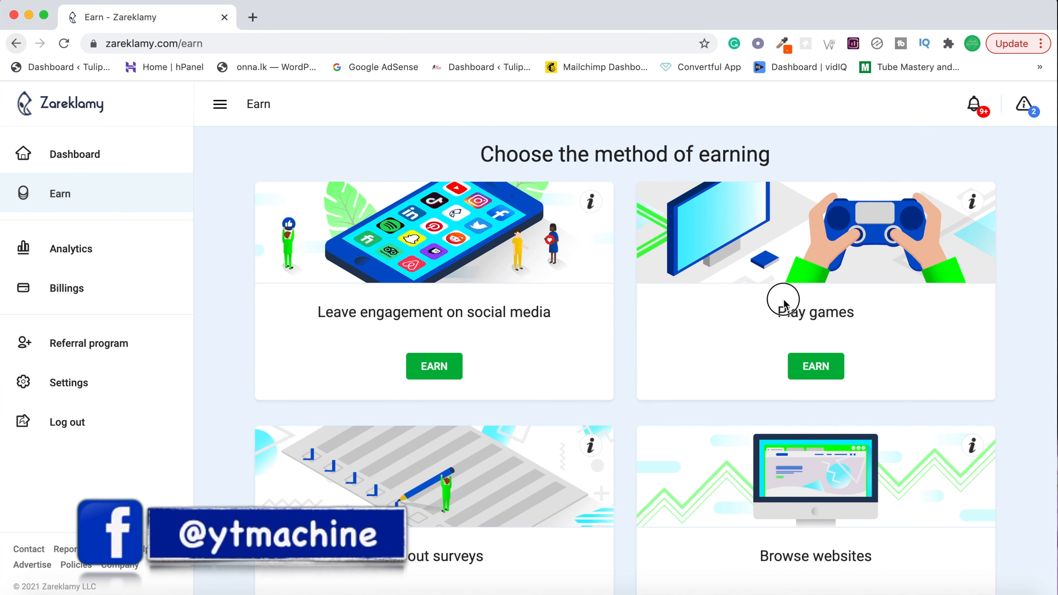
scroll(down, 3)
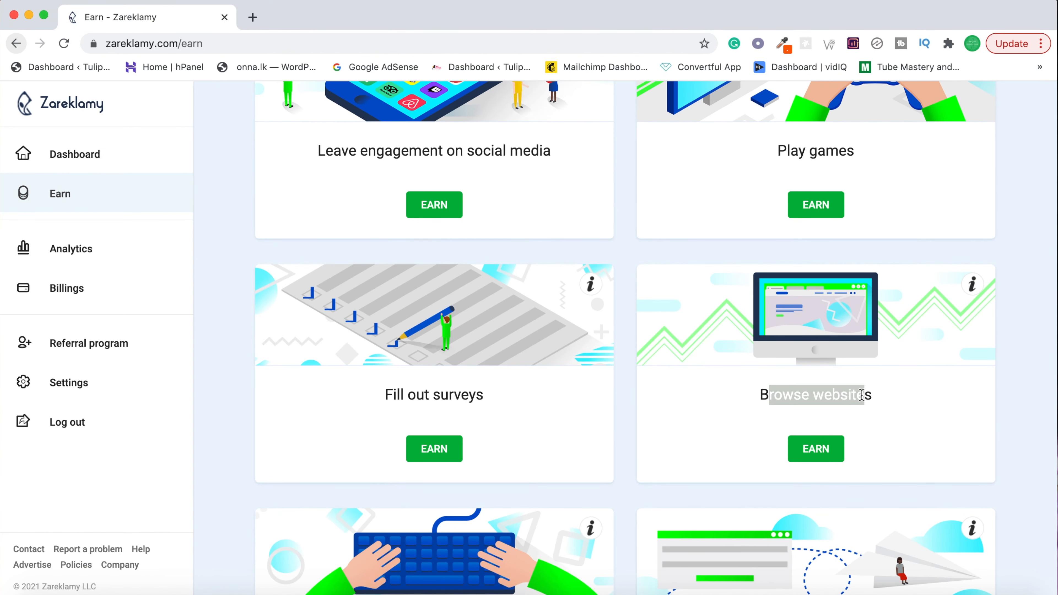
scroll(down, 3)
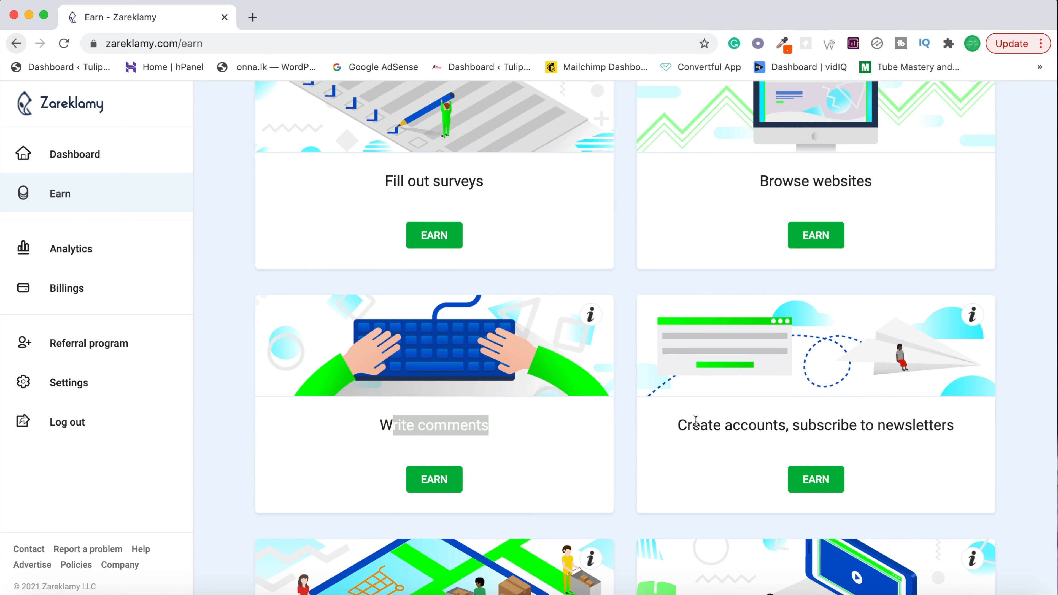
scroll(down, 3)
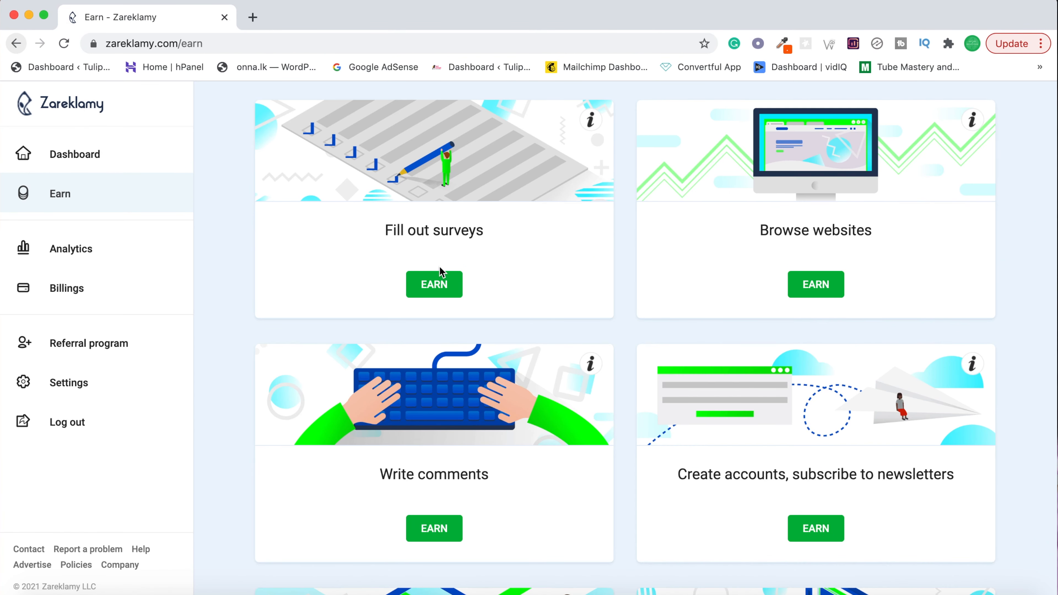
mouse_move(495, 283)
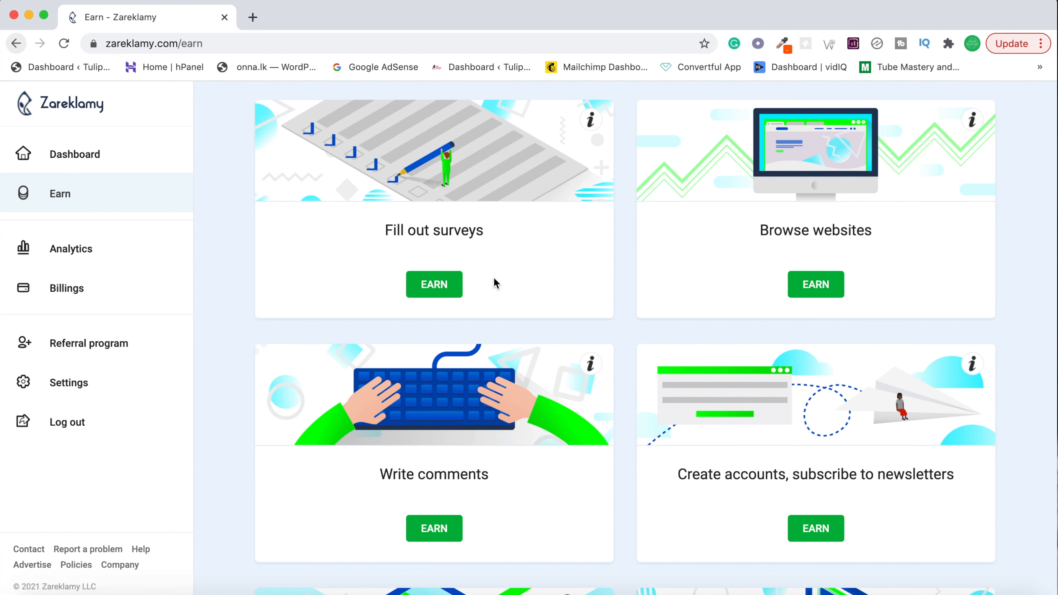
mouse_move(486, 303)
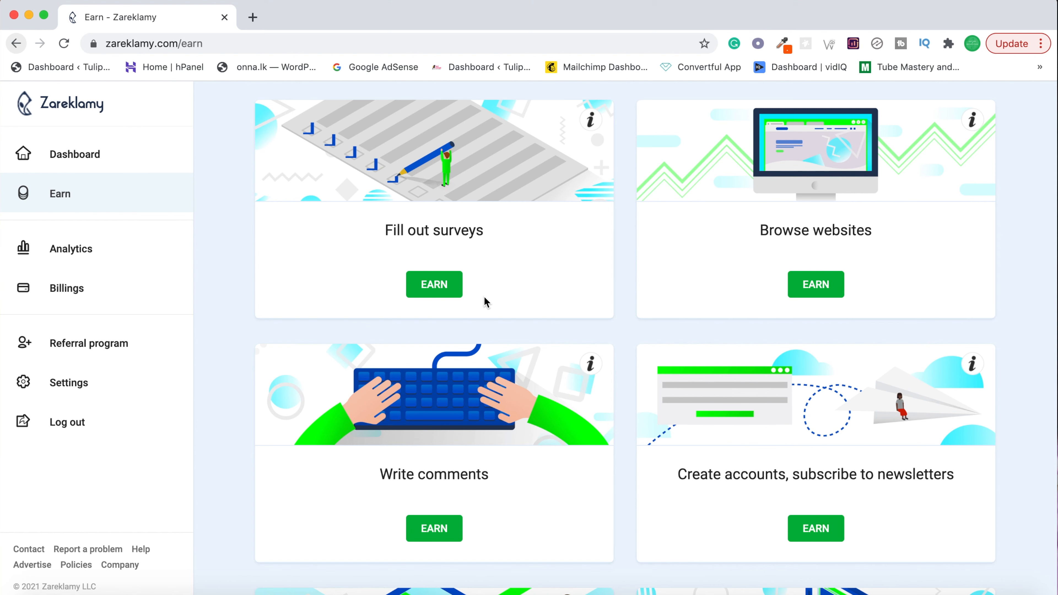
scroll(down, 3)
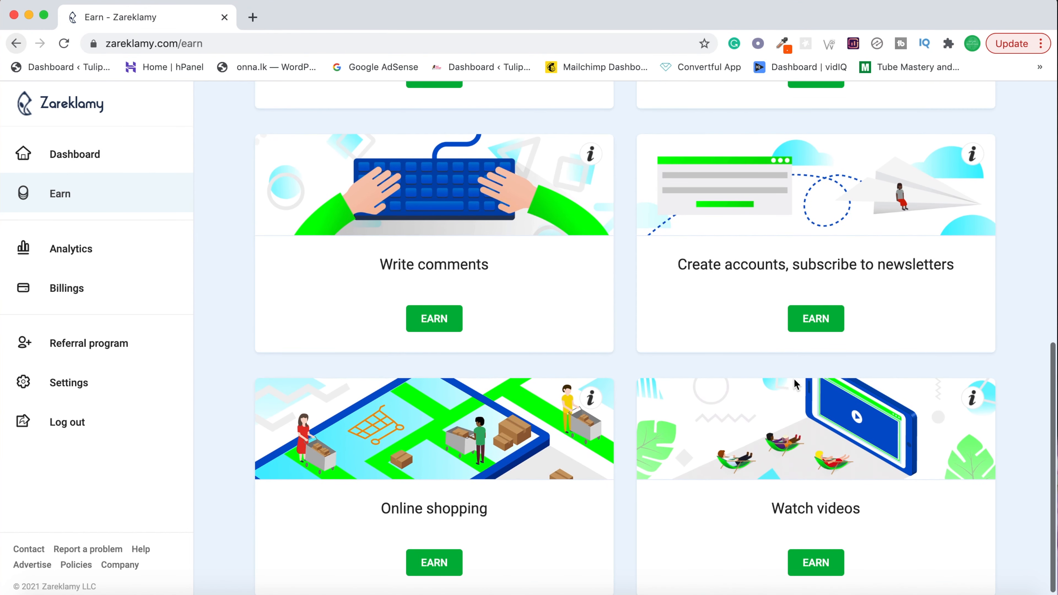
mouse_move(649, 284)
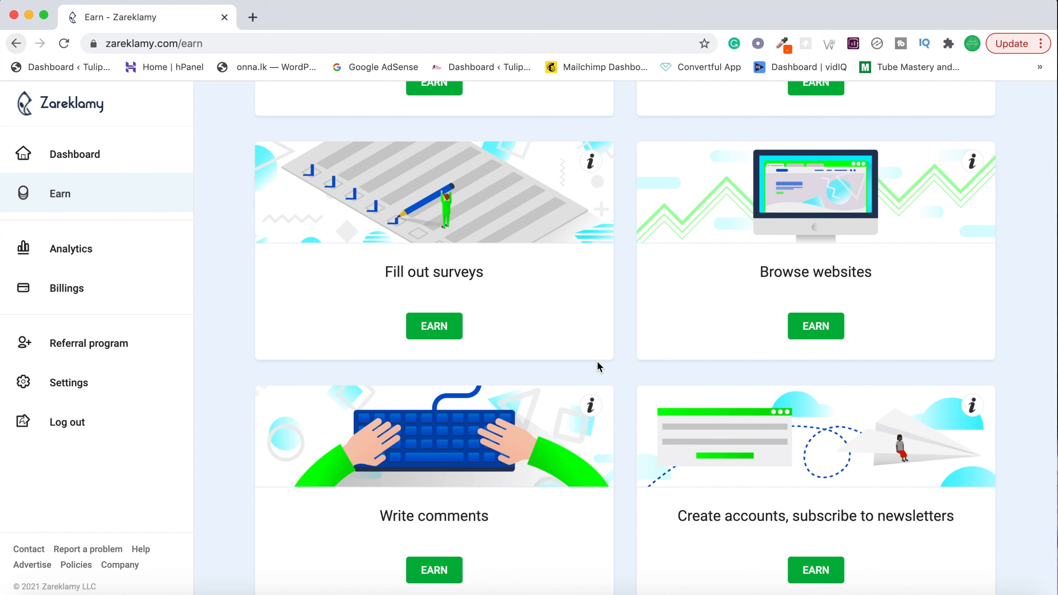
scroll(up, 3)
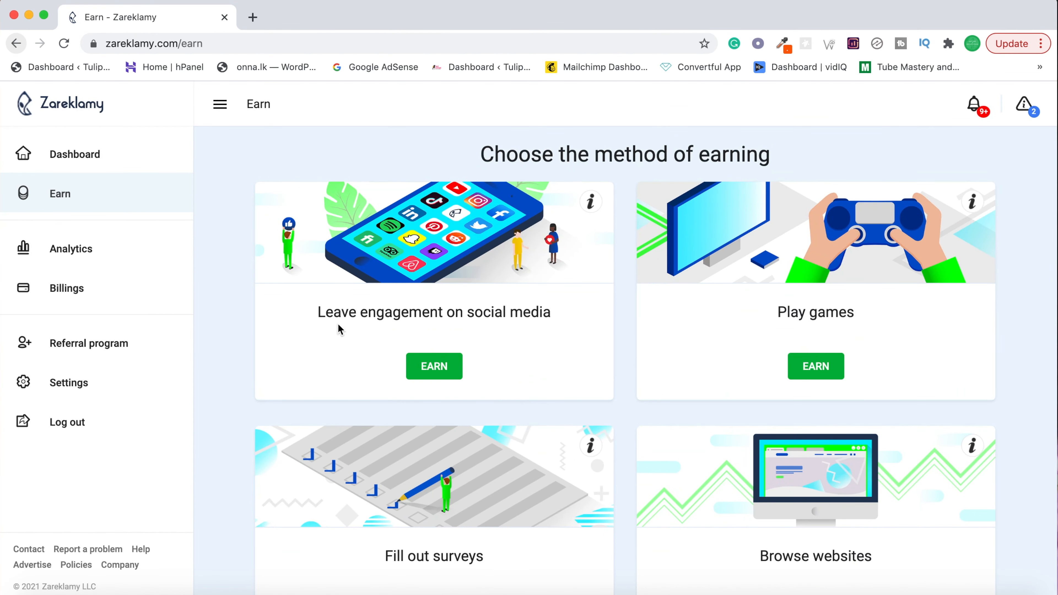
mouse_move(453, 336)
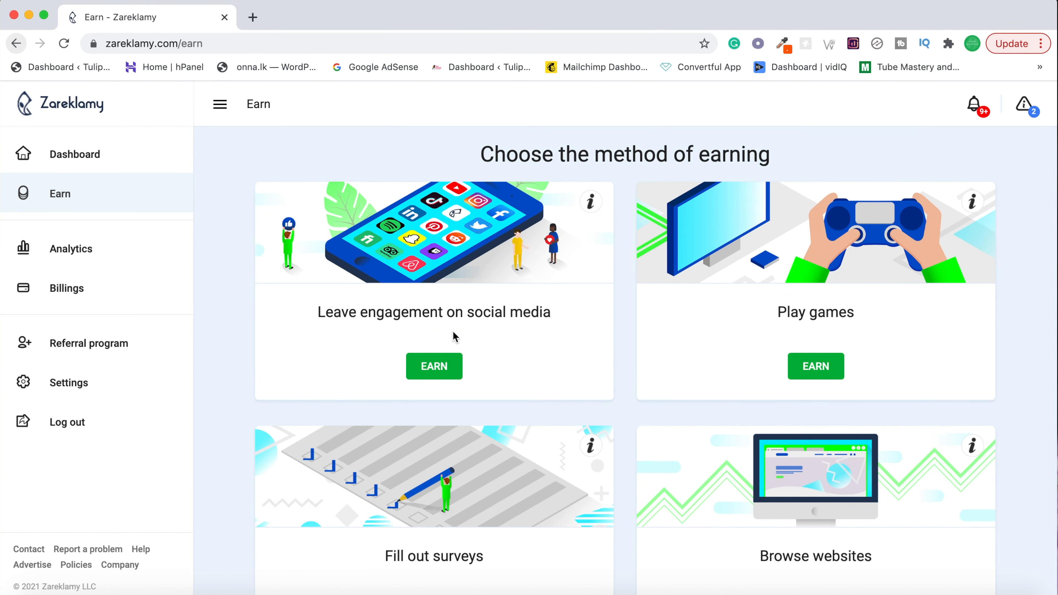
View the 'Leave engagement on social media' tasks starting with YouTube, Instagram and Facebook.
click(433, 366)
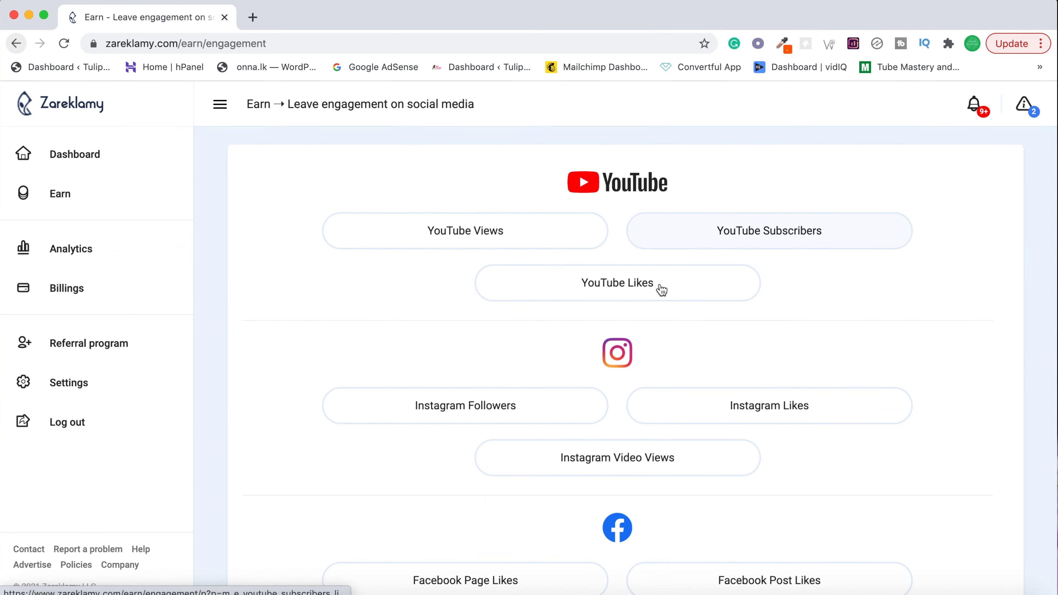
scroll(down, 3)
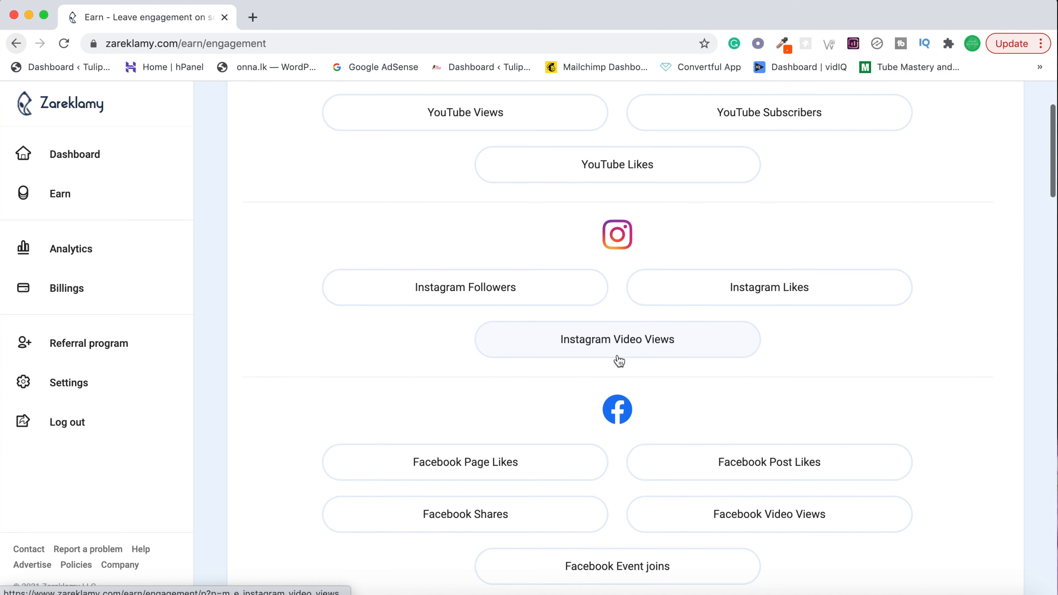
scroll(down, 3)
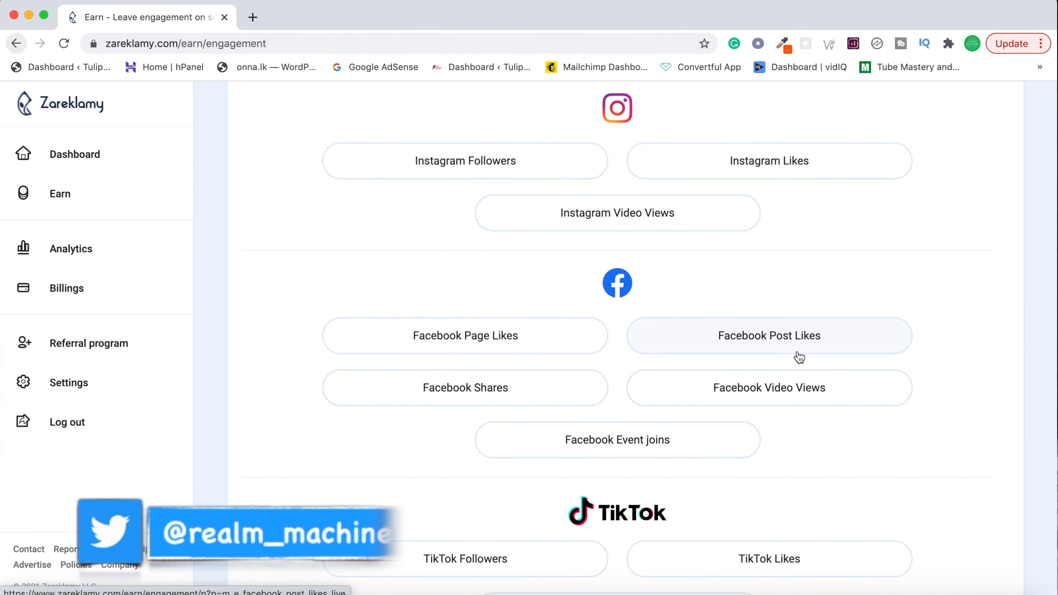
scroll(down, 3)
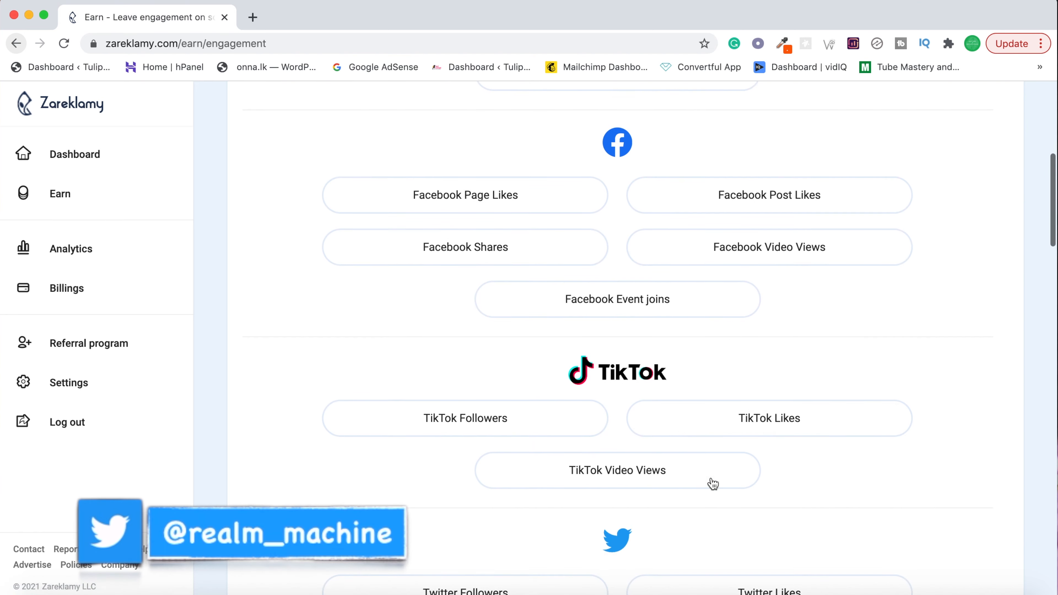
scroll(down, 3)
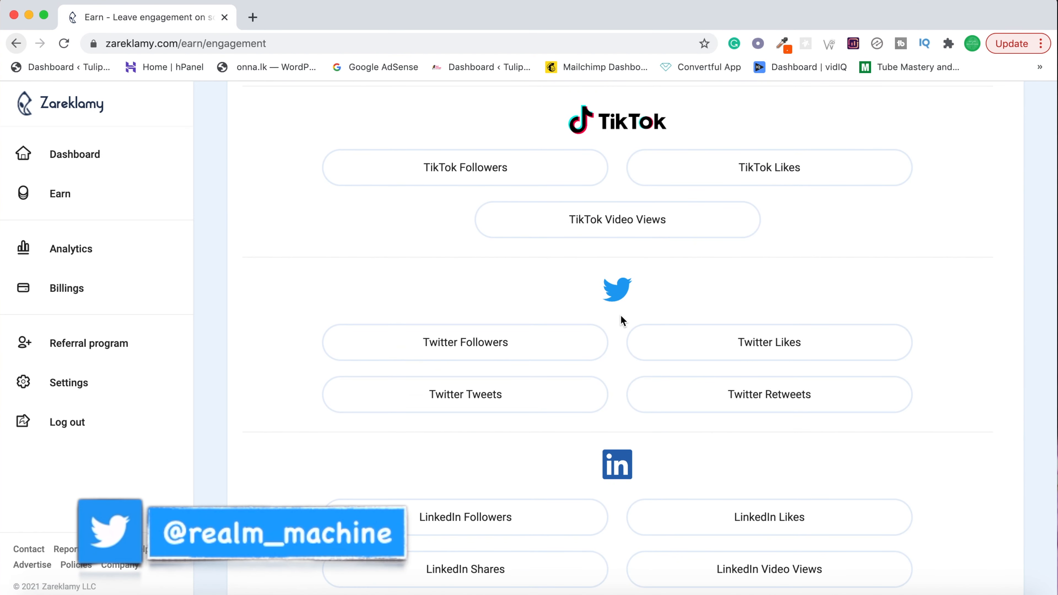
scroll(down, 3)
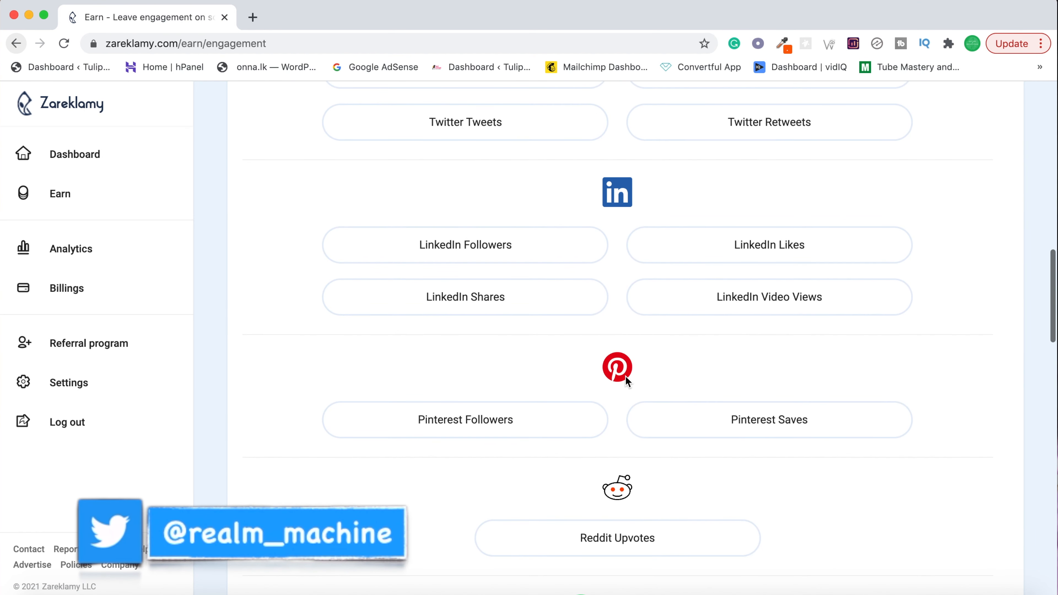
scroll(down, 3)
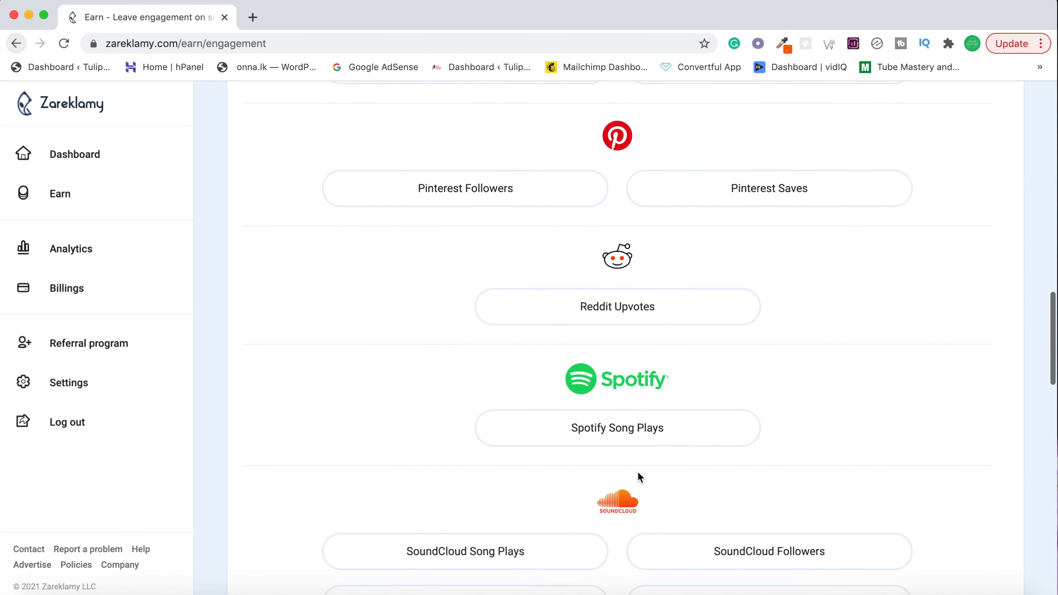
Continue down the platform list to the Medium and Quora task buttons.
scroll(down, 3)
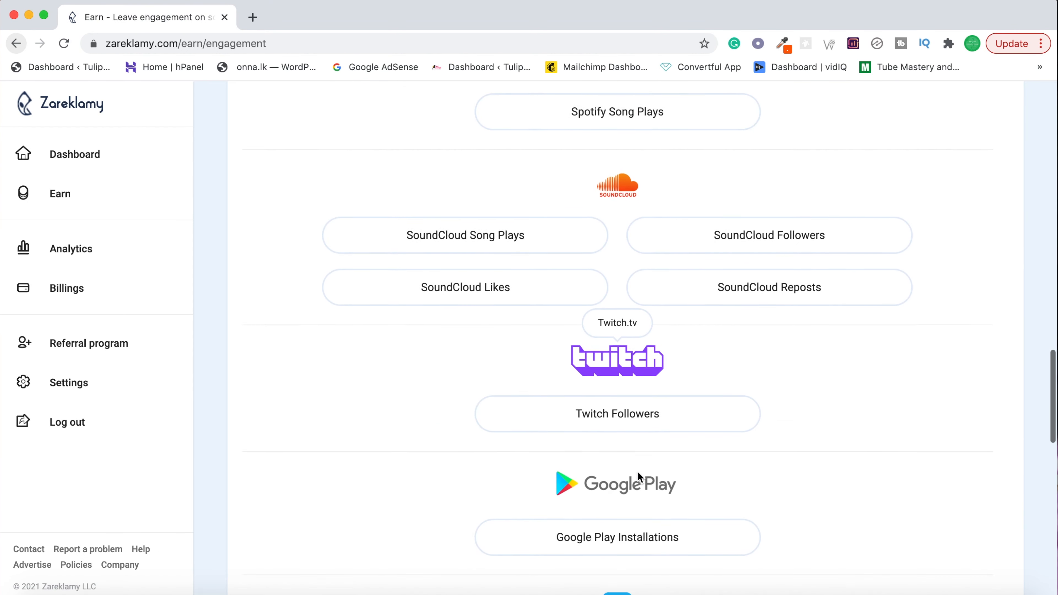
scroll(down, 3)
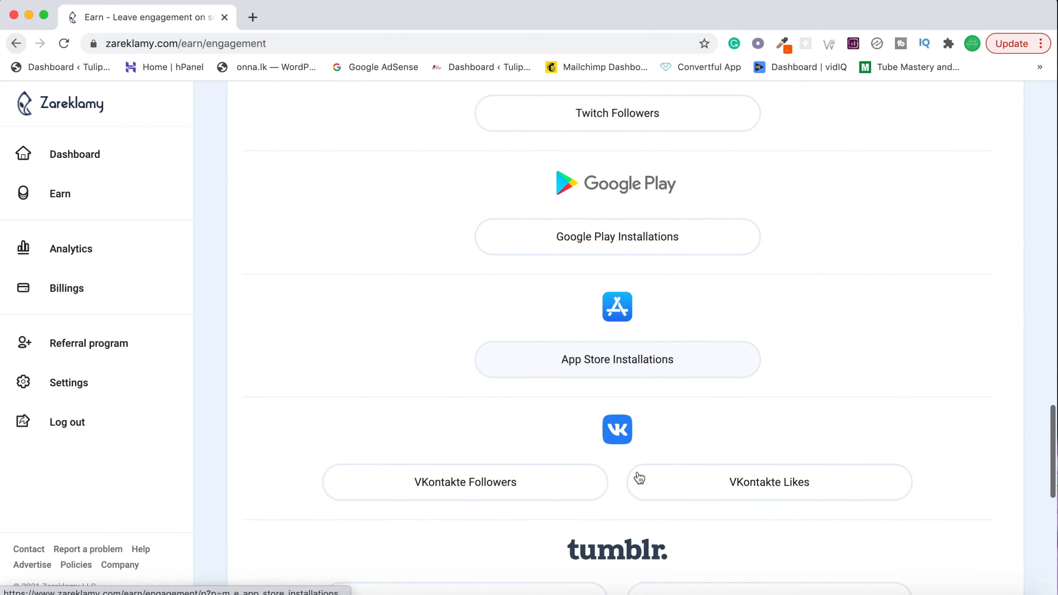
scroll(down, 3)
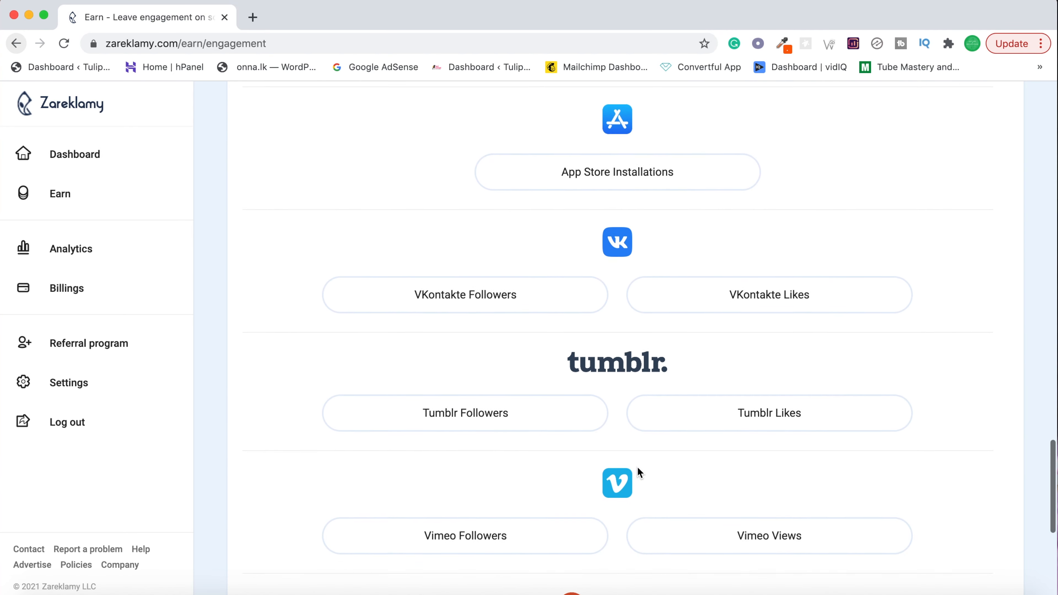
scroll(down, 3)
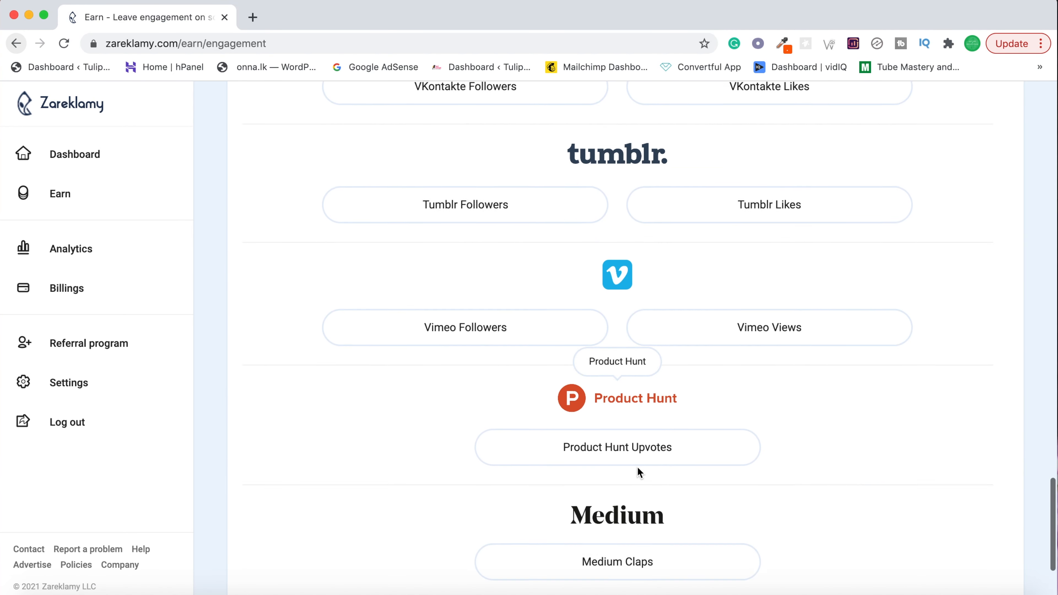
scroll(down, 3)
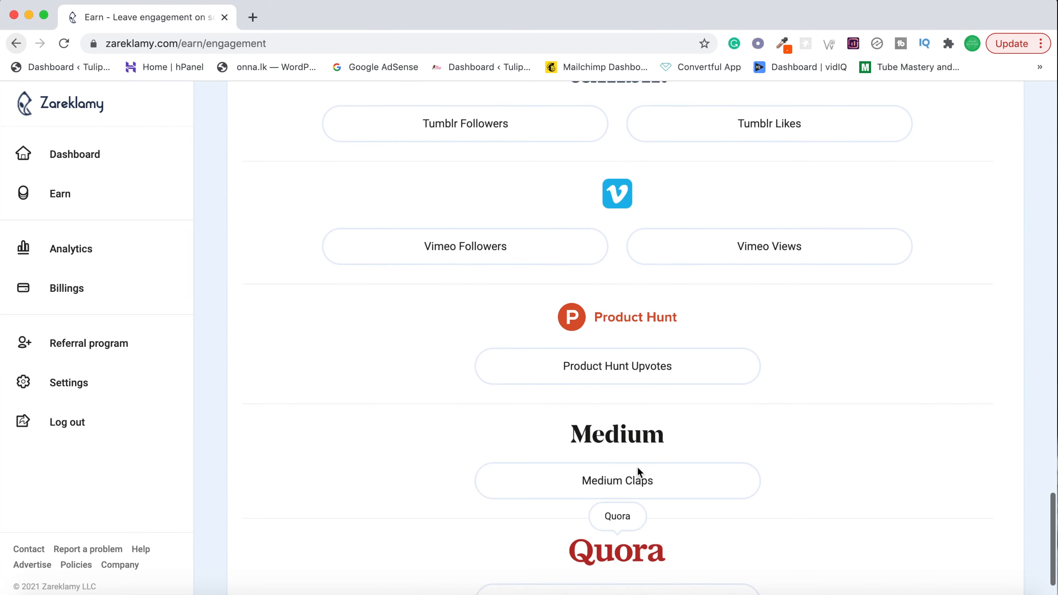
scroll(down, 3)
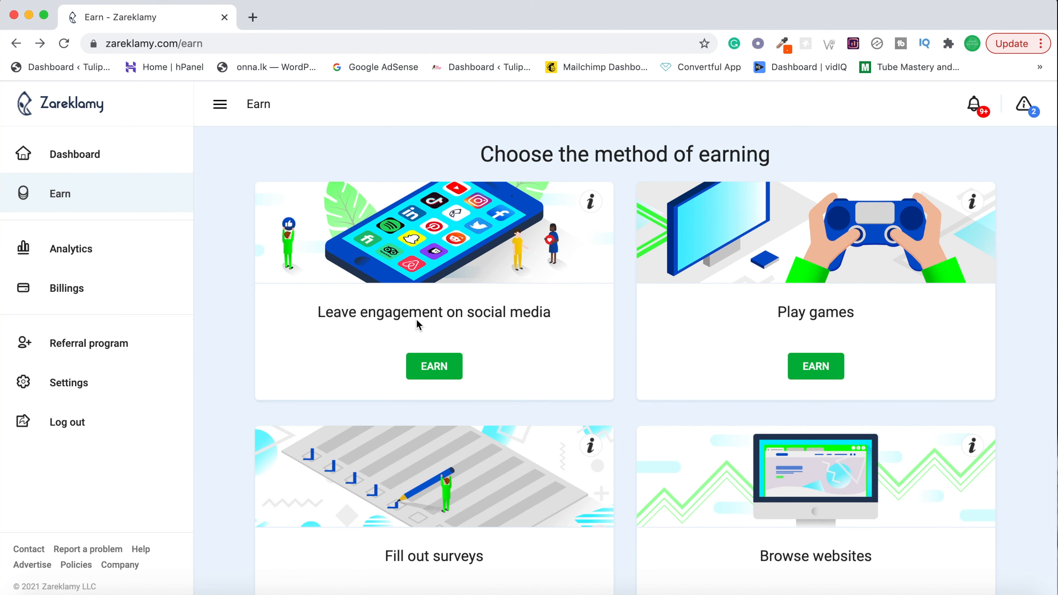
mouse_move(594, 331)
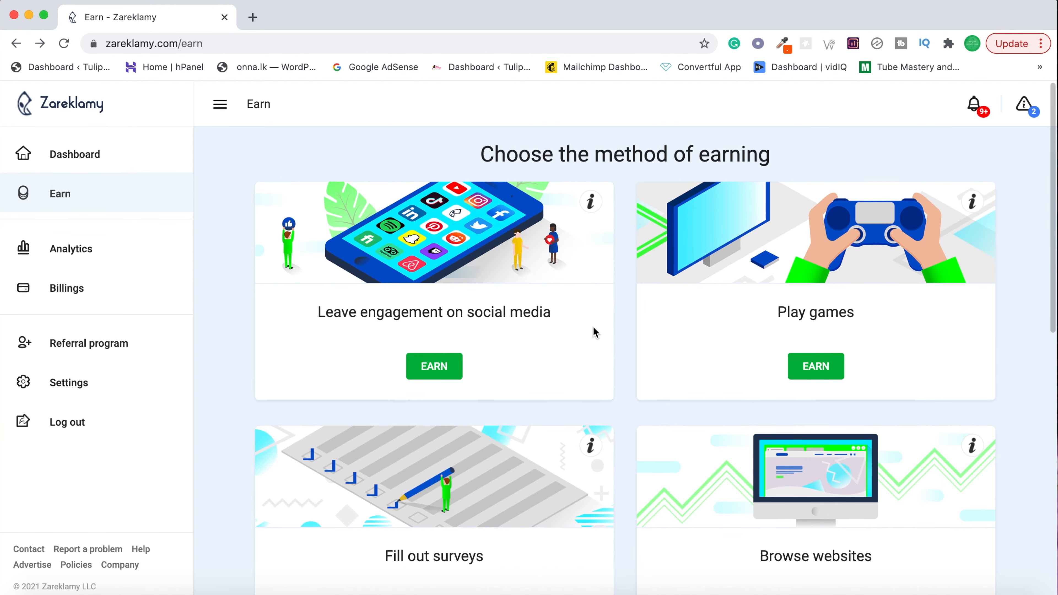
Show the Write comments, Create accounts, Online shopping and Watch videos cards on the Earn page.
scroll(down, 3)
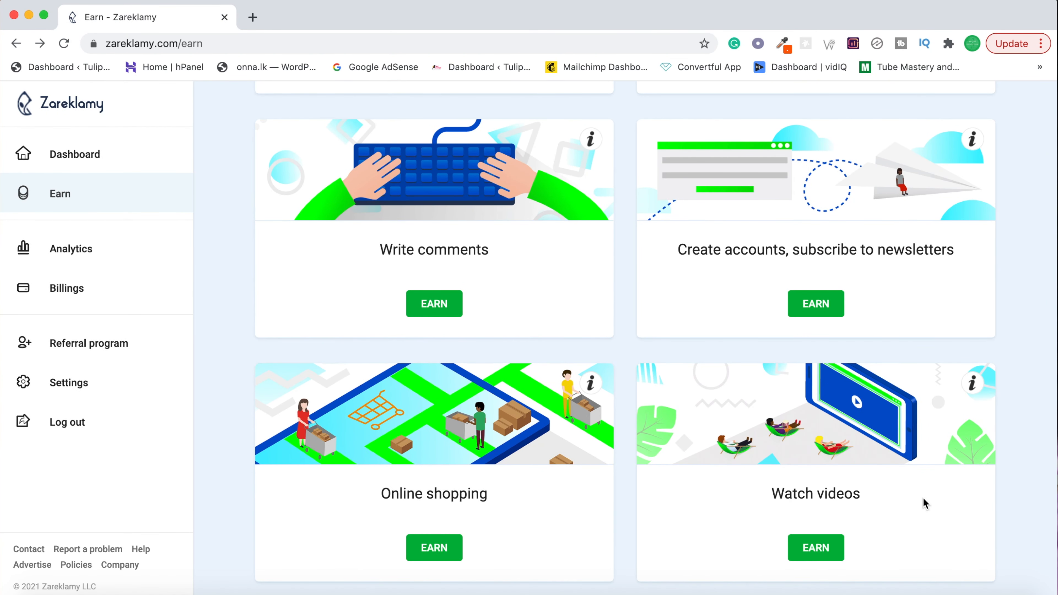
mouse_move(822, 574)
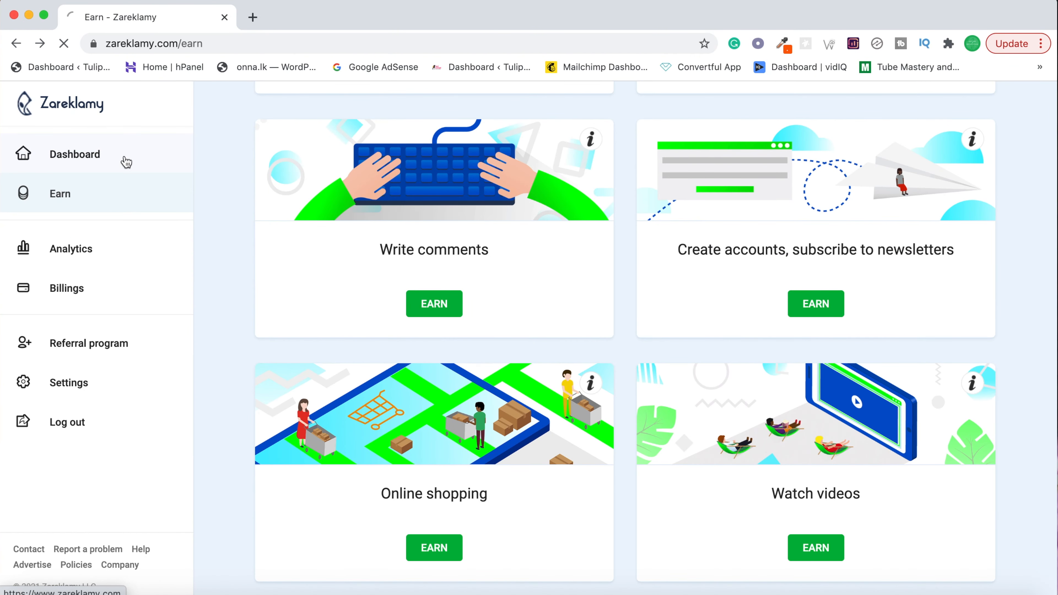
Show the Dashboard with estimated earnings and balance at $0.00.
click(75, 154)
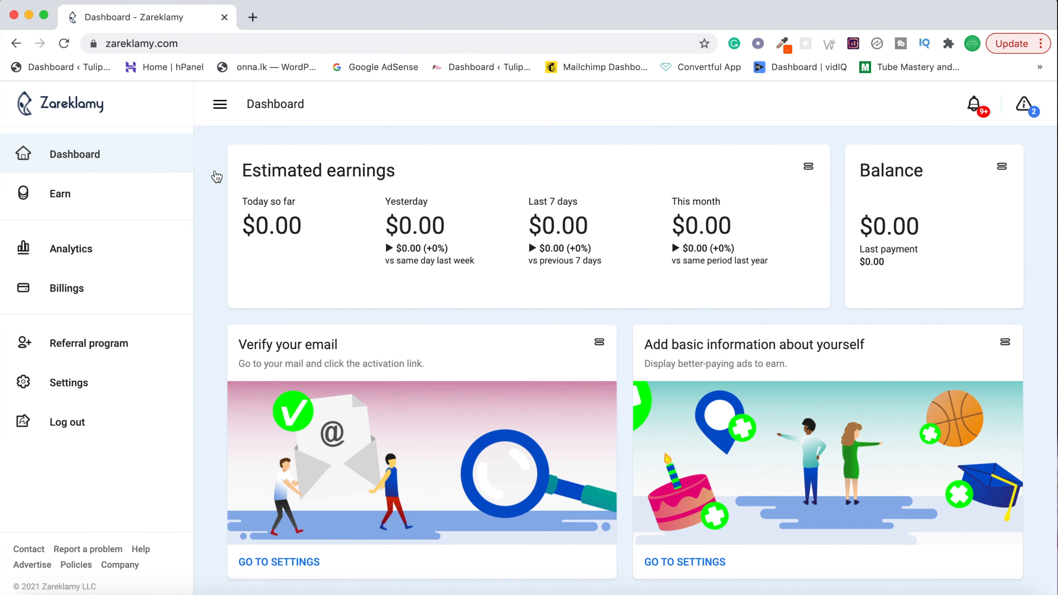
mouse_move(619, 241)
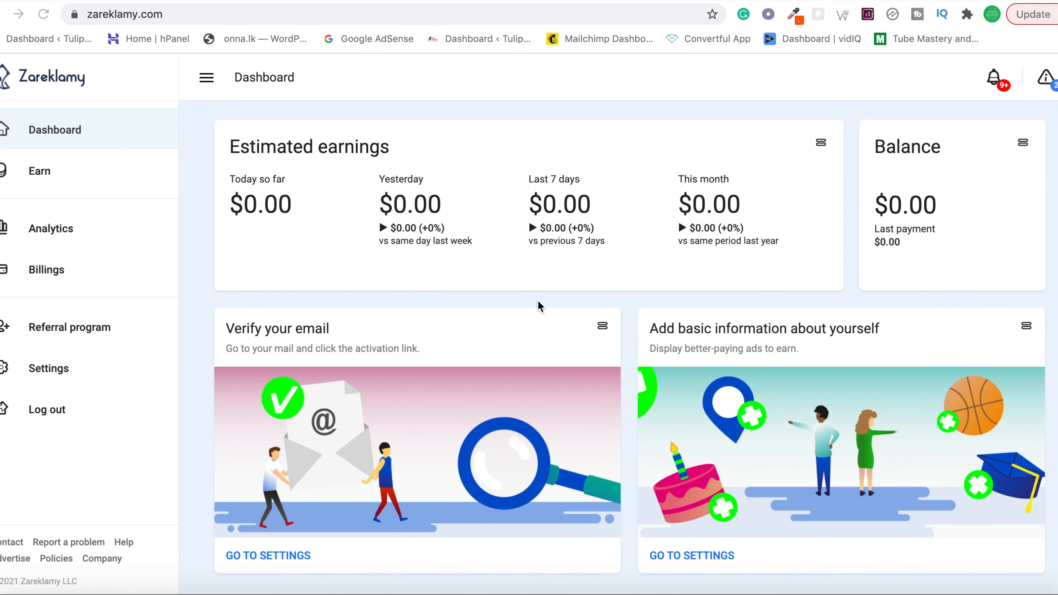
Go to timebucks.com and show its features section on referrals, weekly payouts and support staff.
text(timebucks.com)
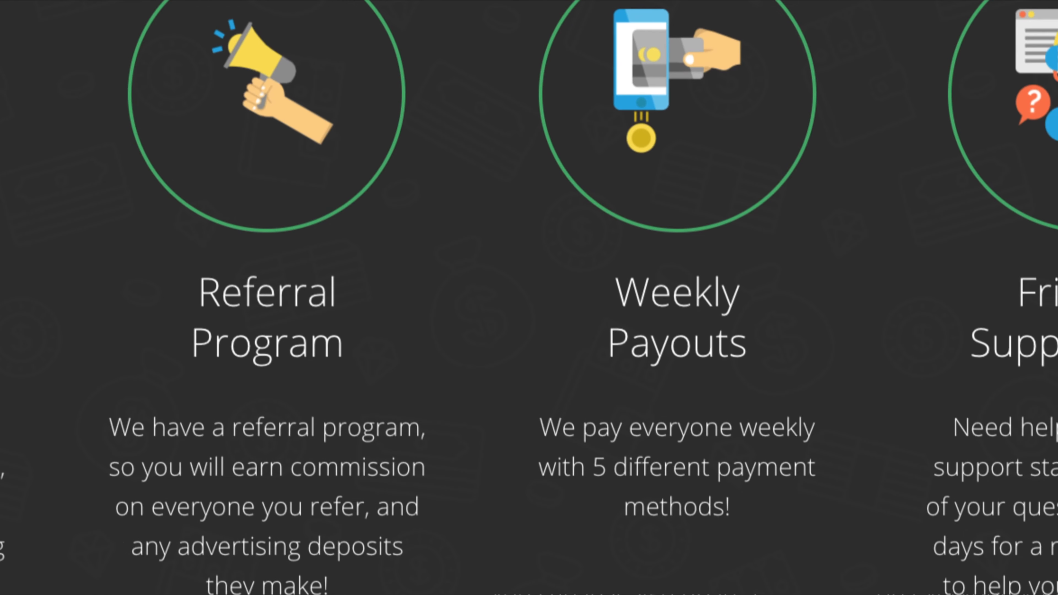
mouse_move(540, 472)
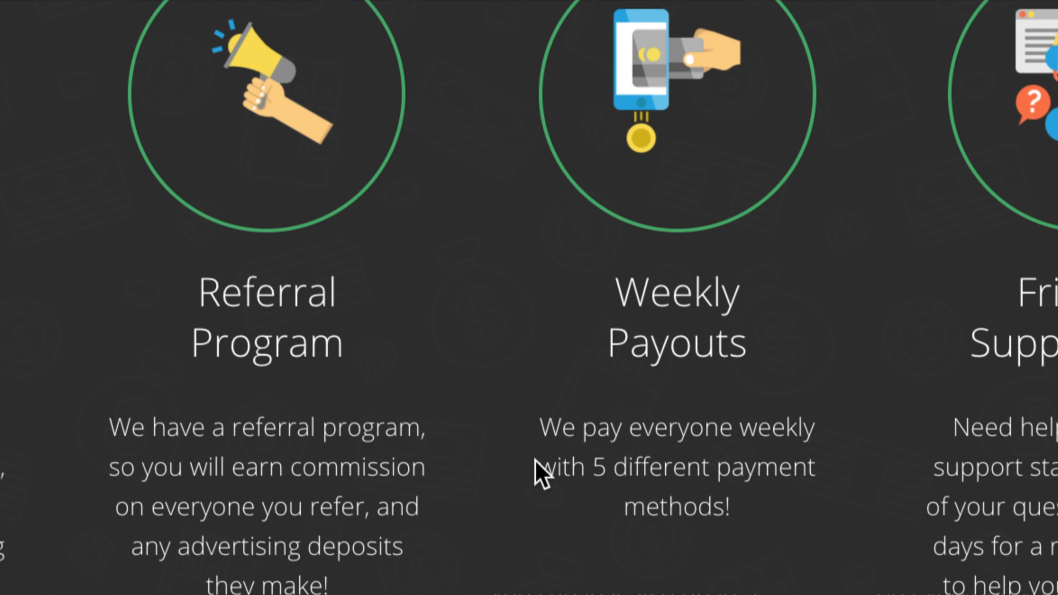
mouse_move(814, 472)
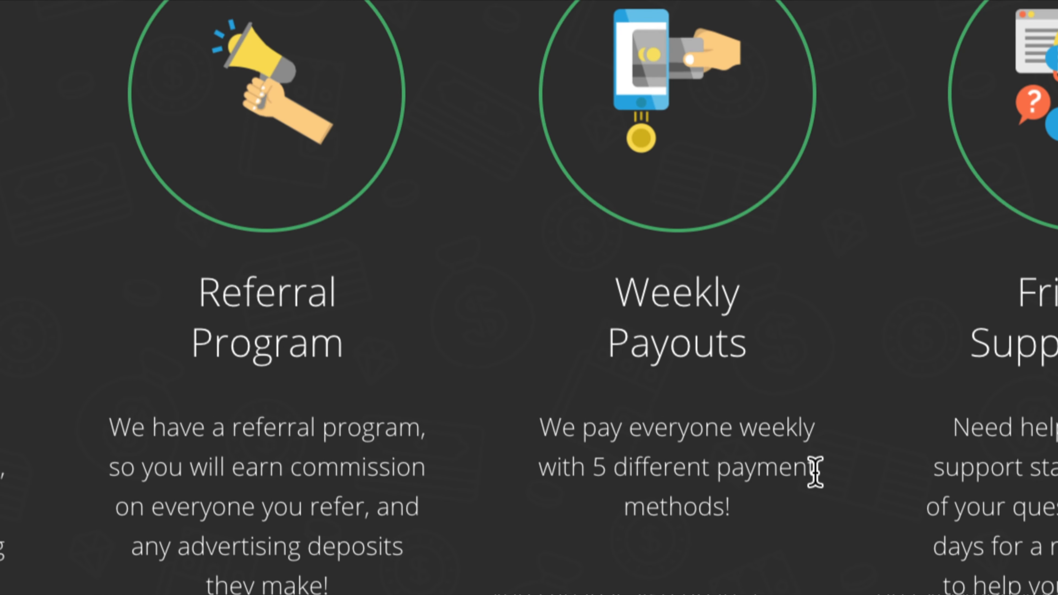
scroll(down, 3)
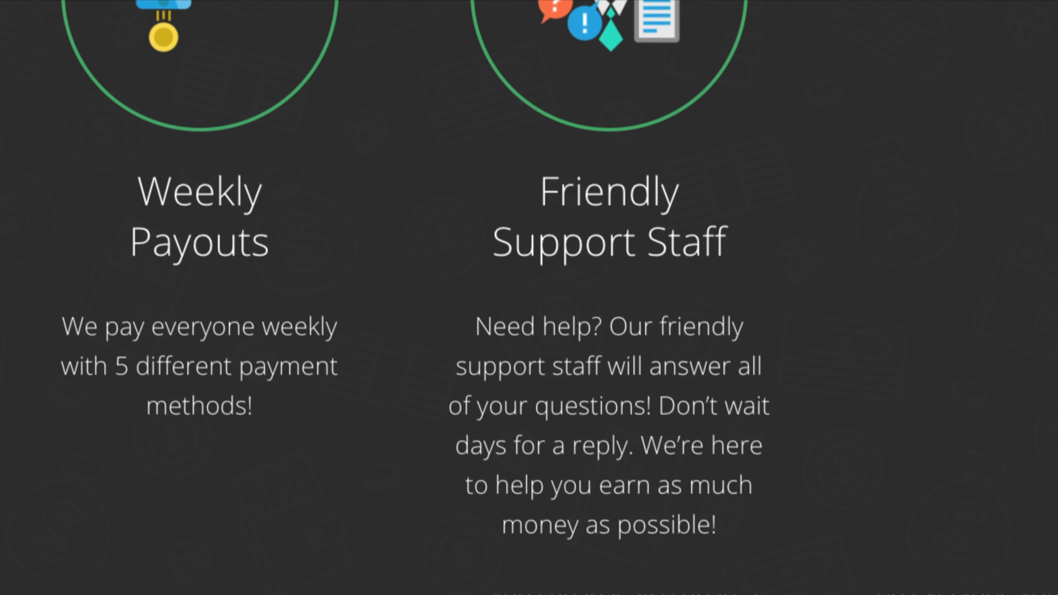